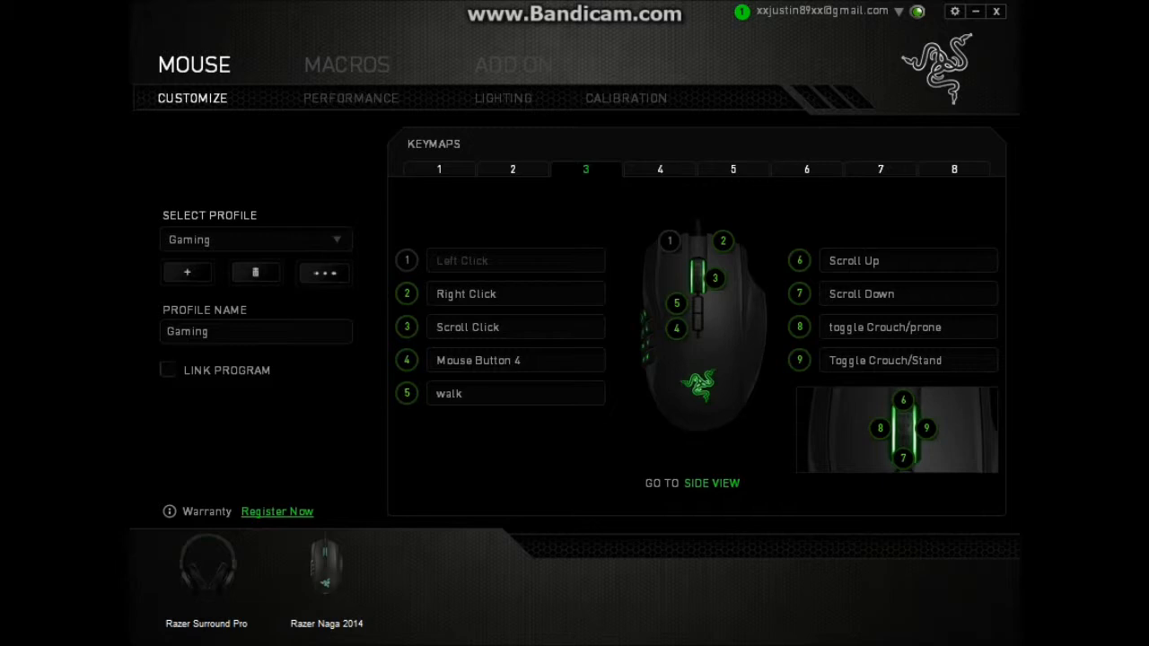
mouse_move(714, 277)
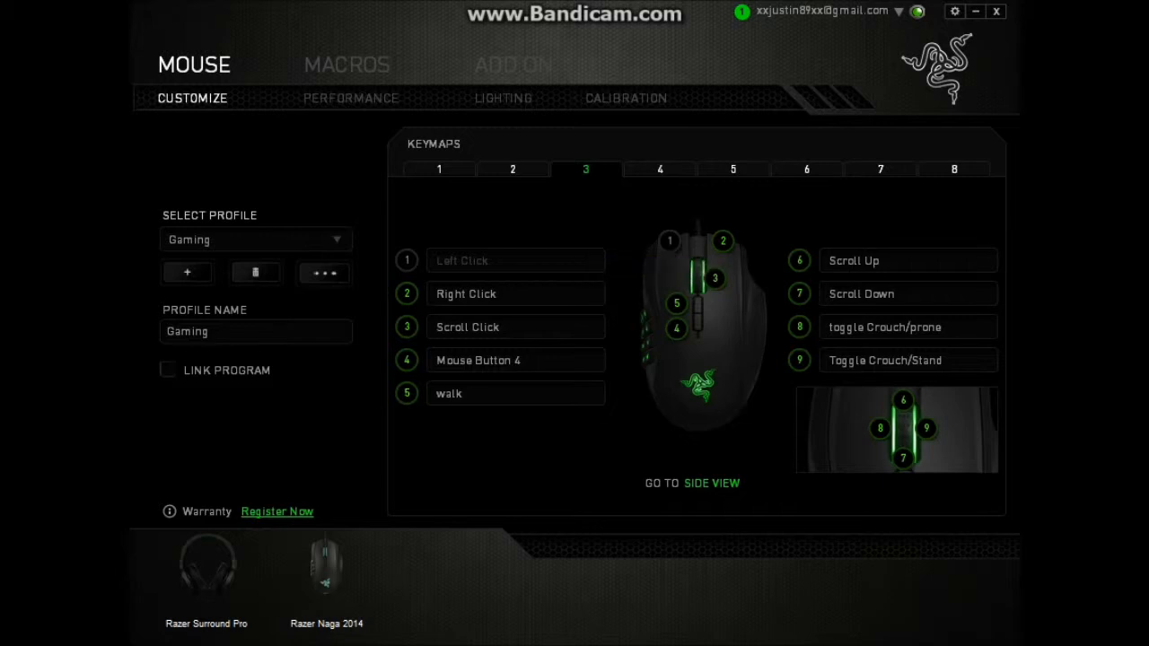
left_click(908, 327)
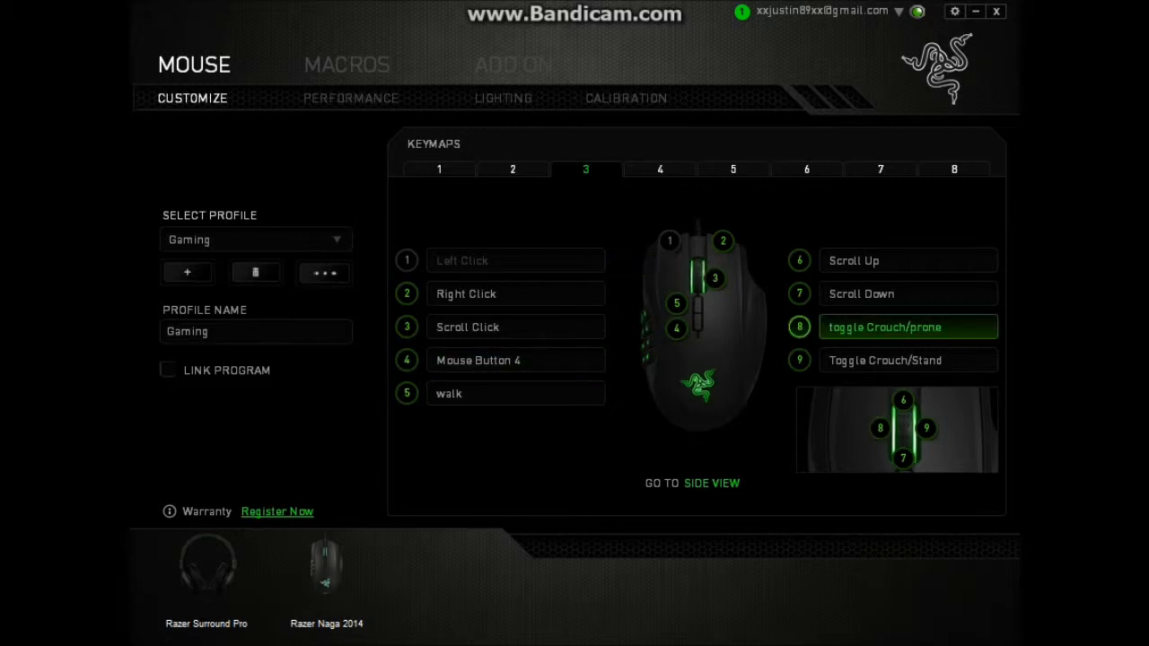
left_click(909, 359)
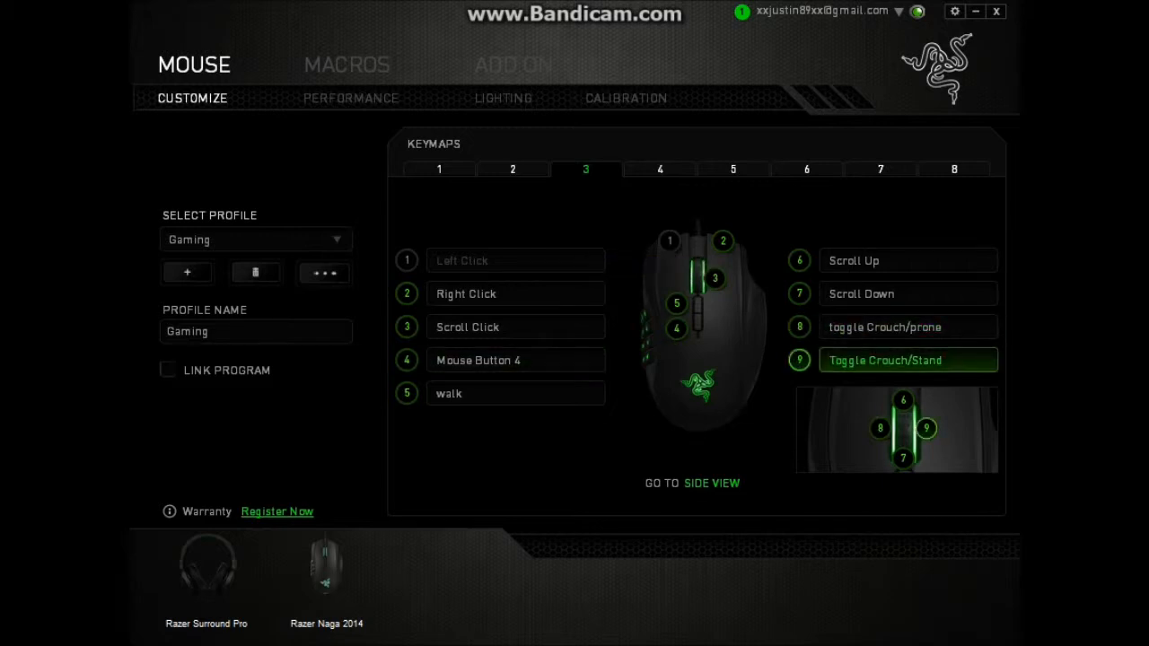
left_click(908, 327)
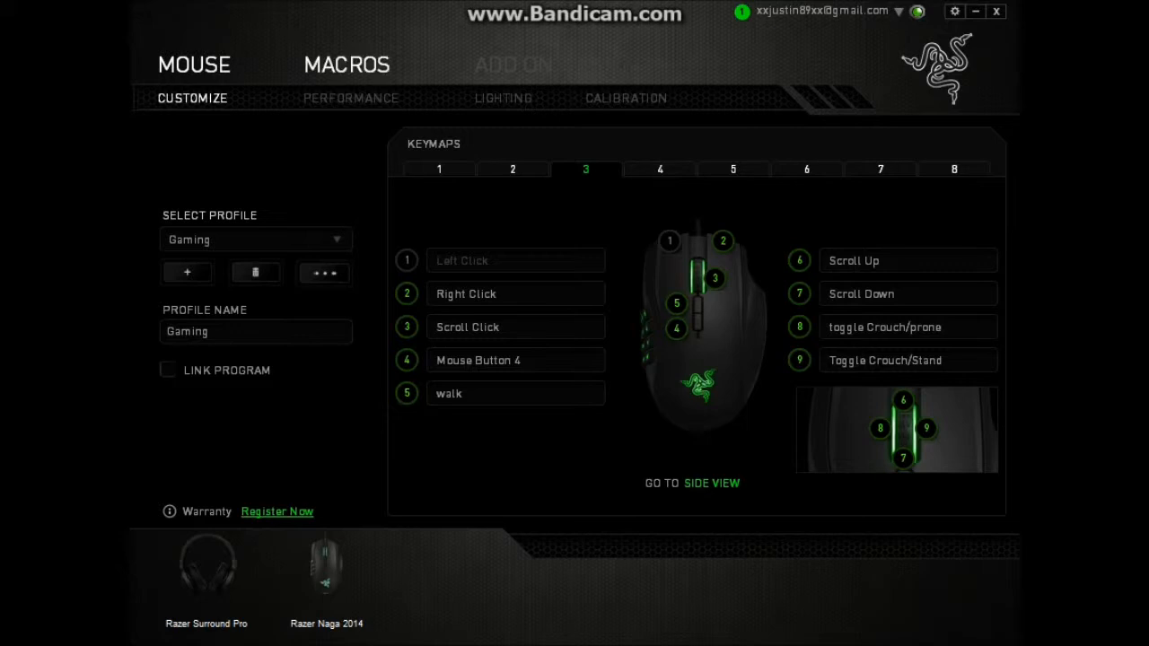
left_click(346, 65)
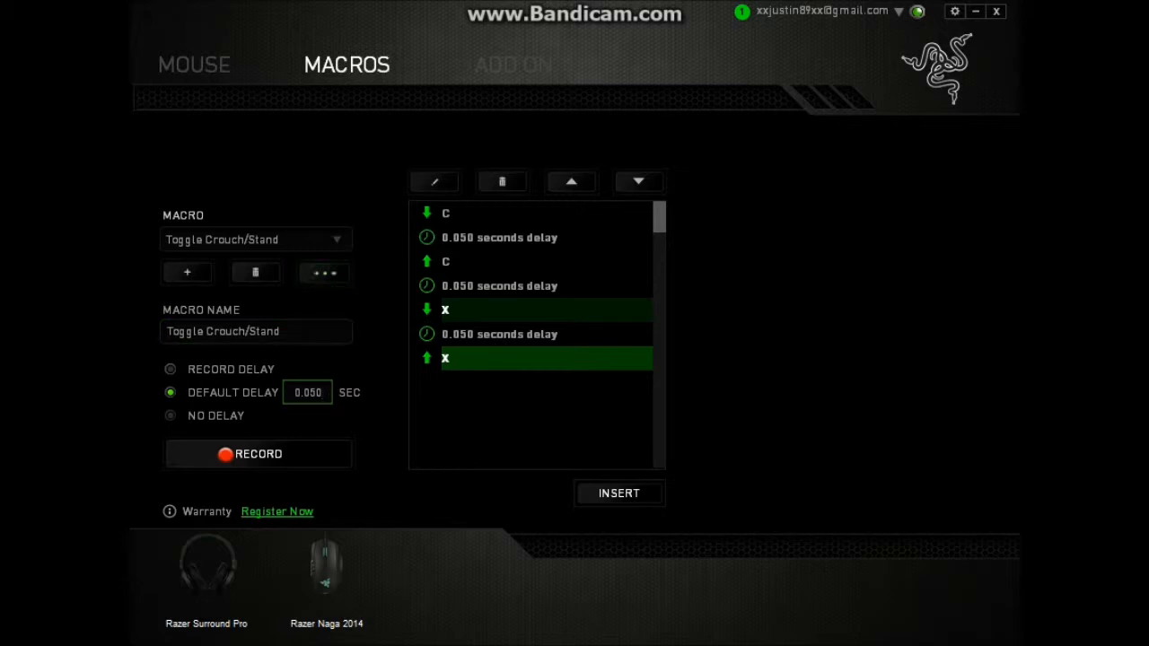
left_click(308, 392)
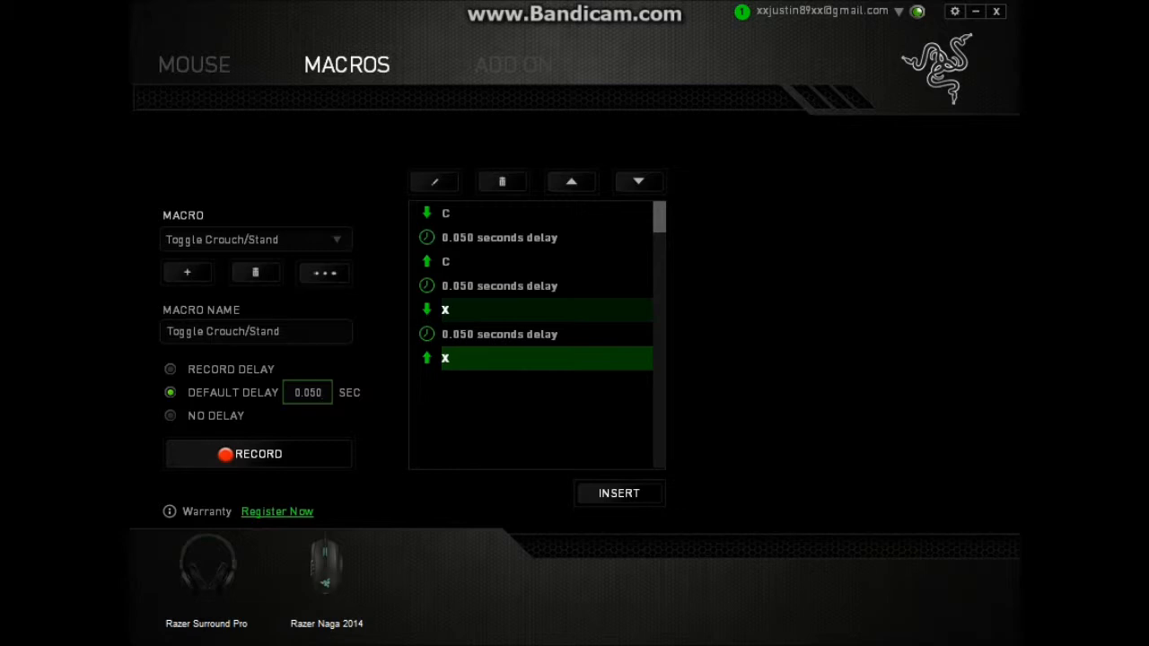
left_click(307, 391)
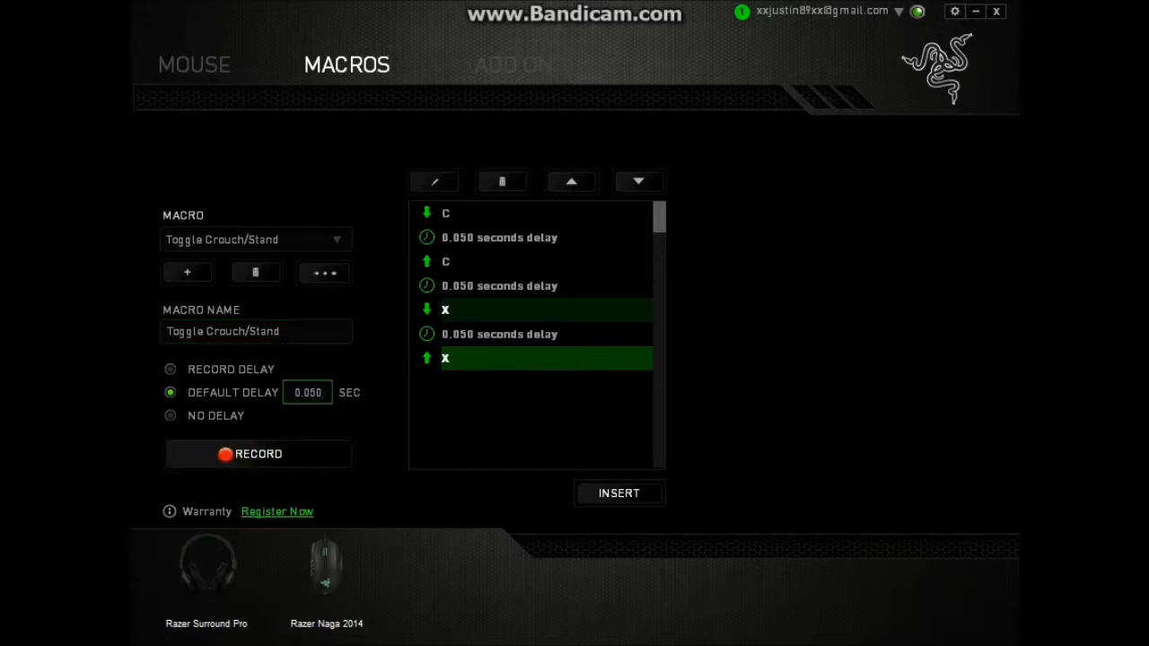
left_click(309, 391)
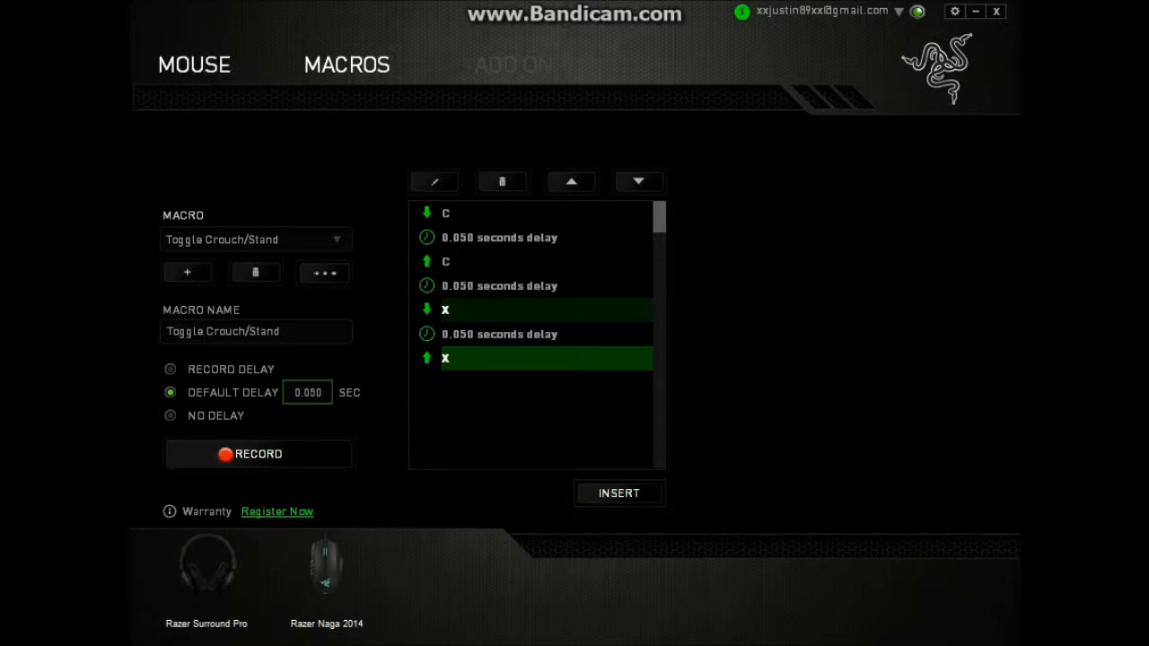
left_click(194, 64)
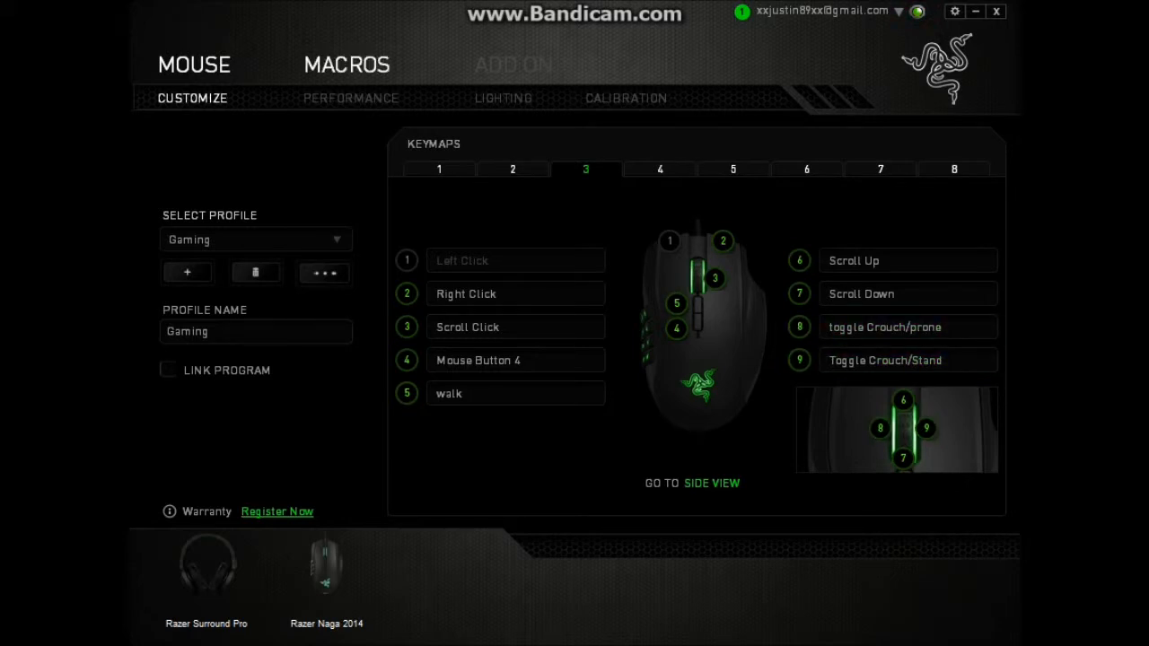
left_click(347, 64)
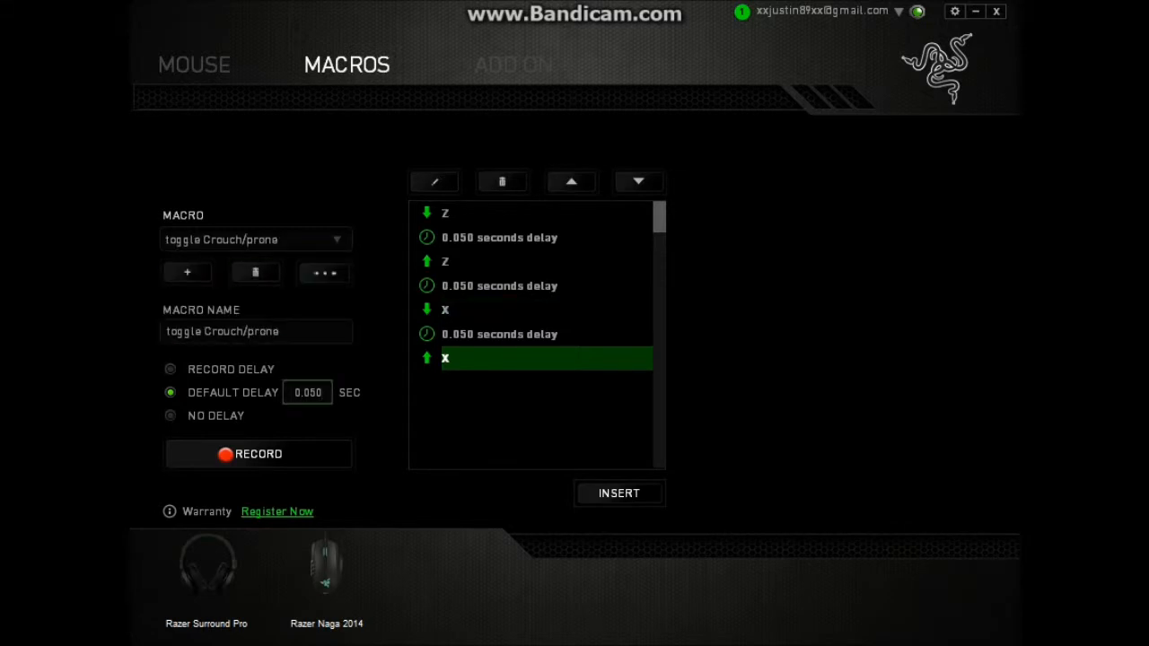
left_click(309, 391)
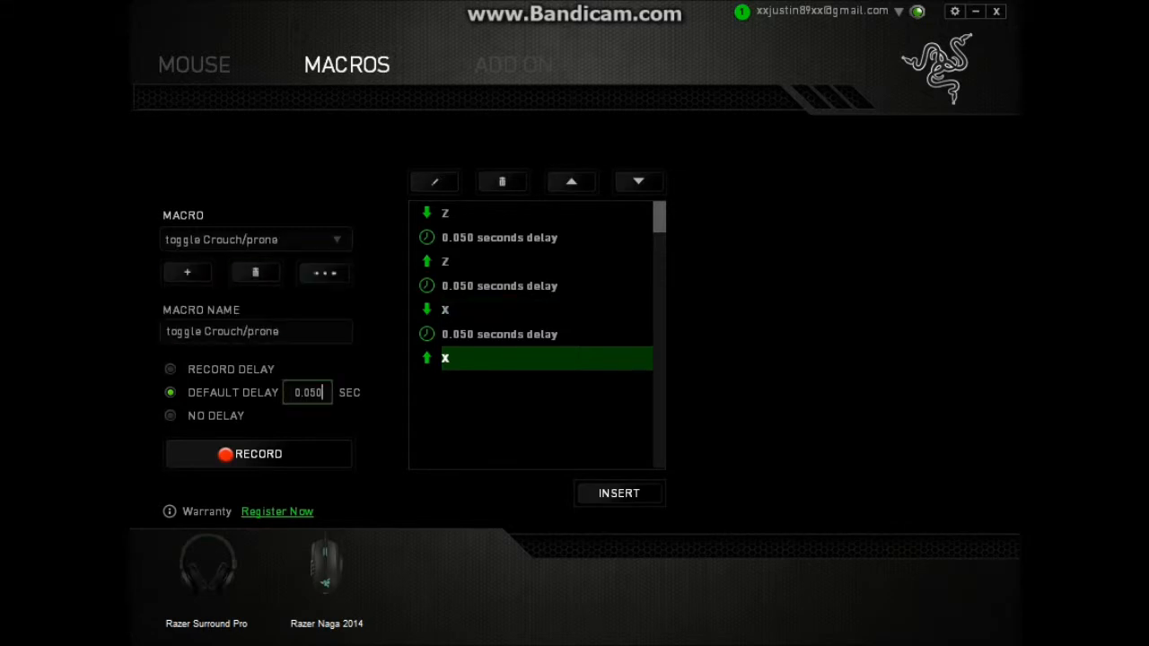
left_click(259, 452)
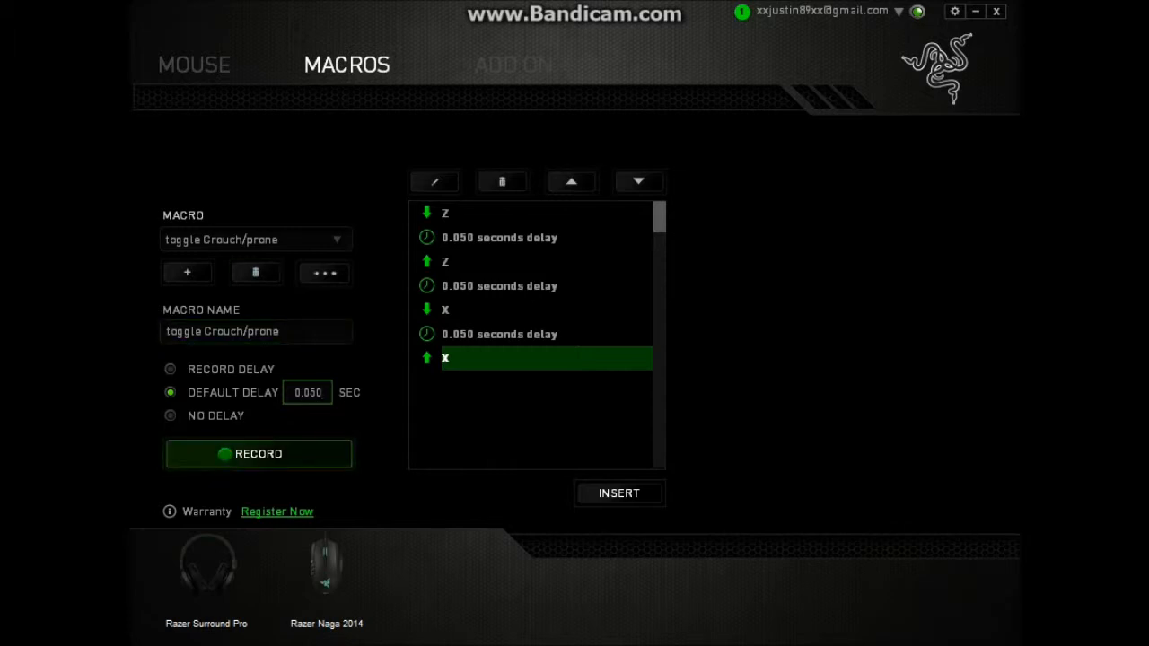
left_click(259, 453)
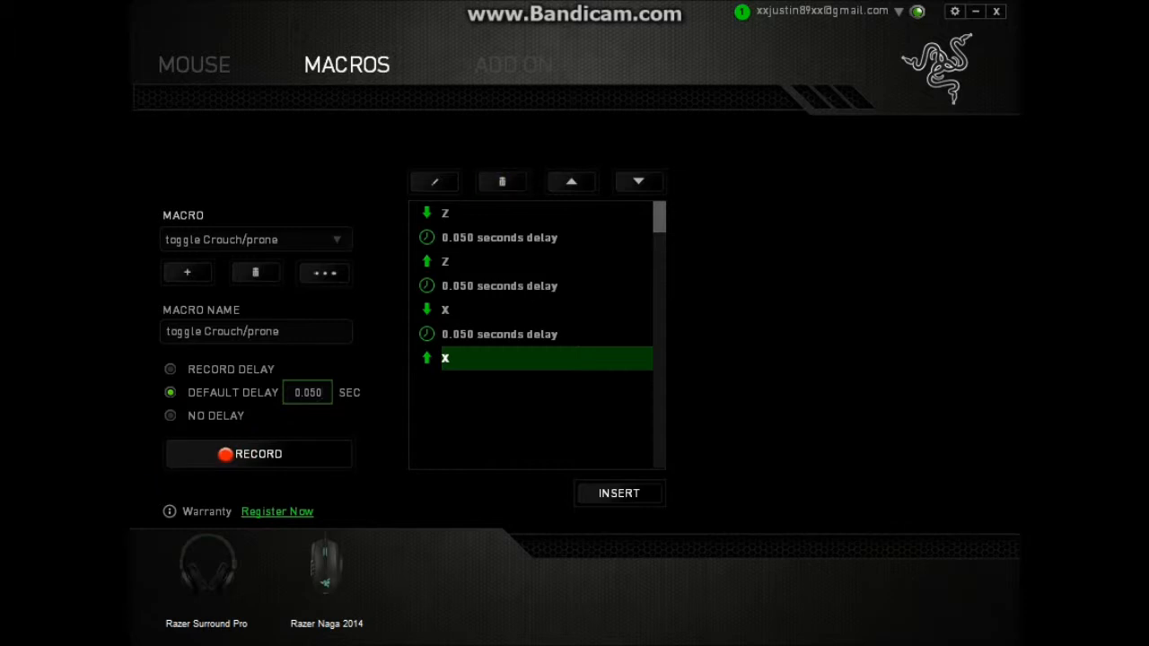
left_click(194, 65)
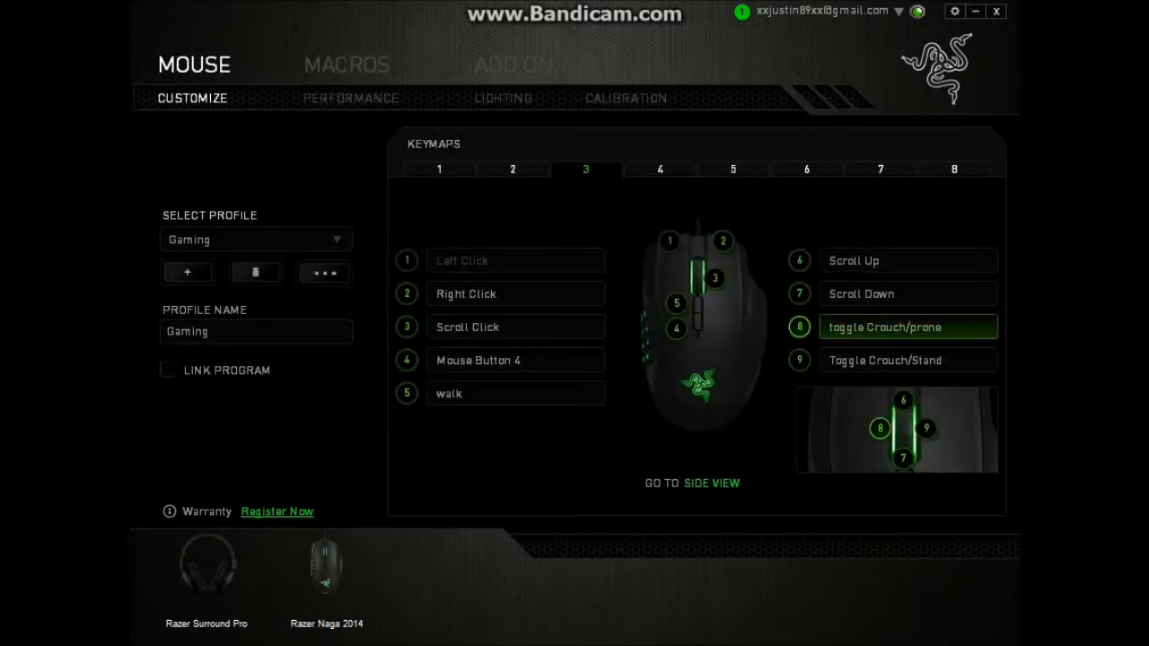
left_click(515, 393)
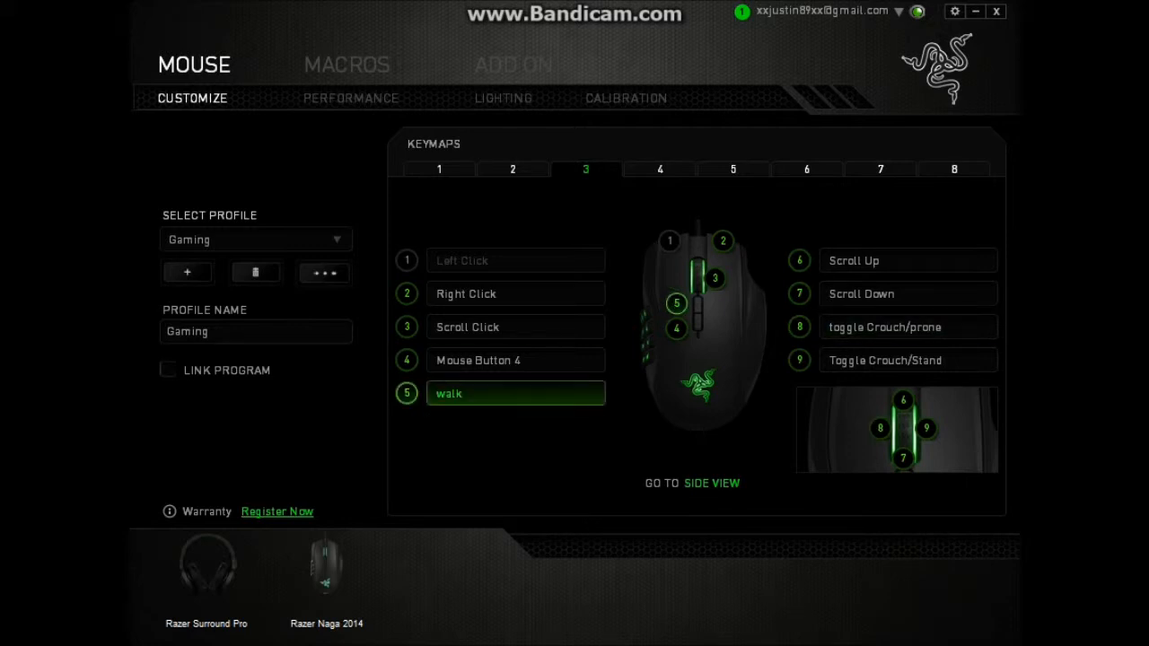
left_click(909, 326)
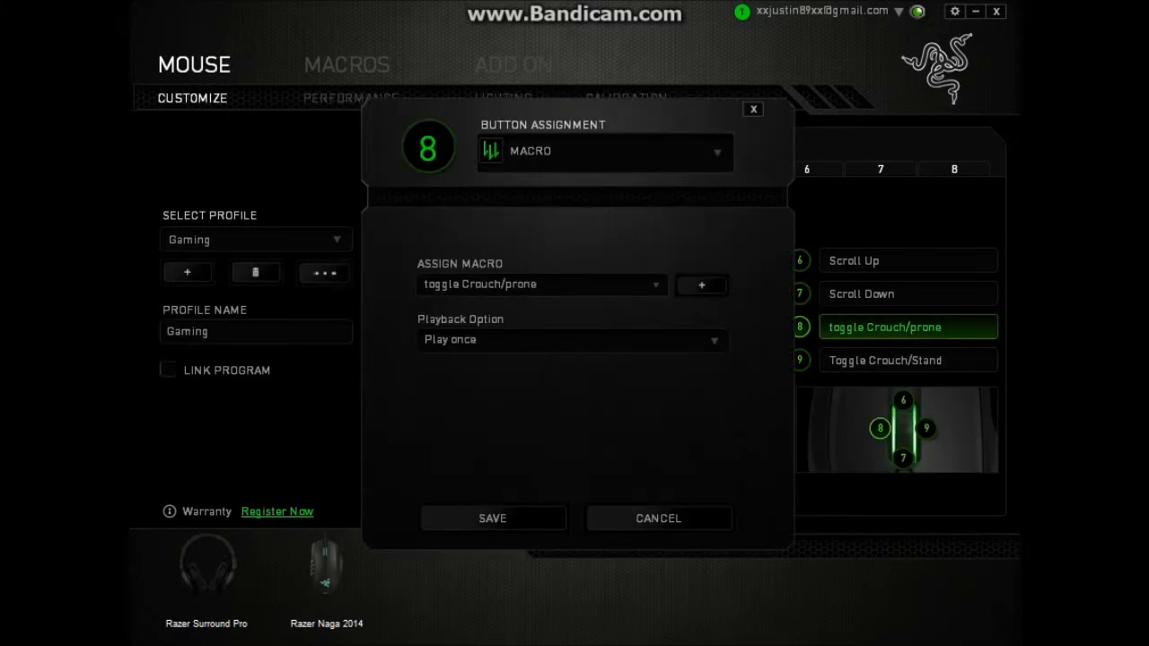
left_click(543, 284)
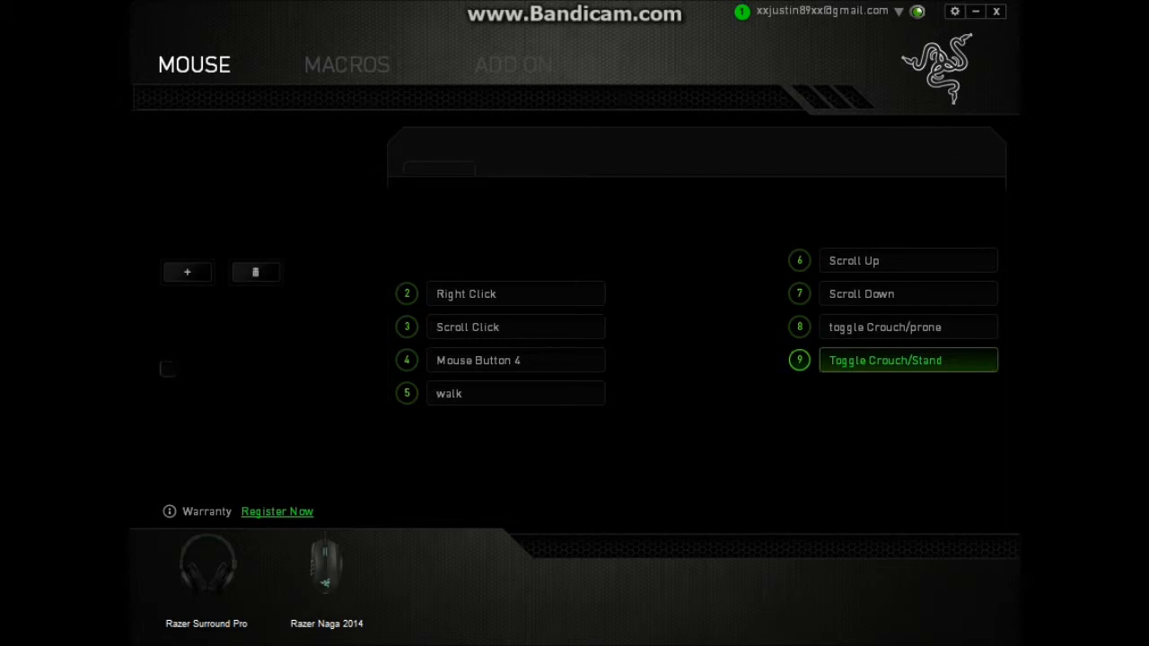
left_click(909, 359)
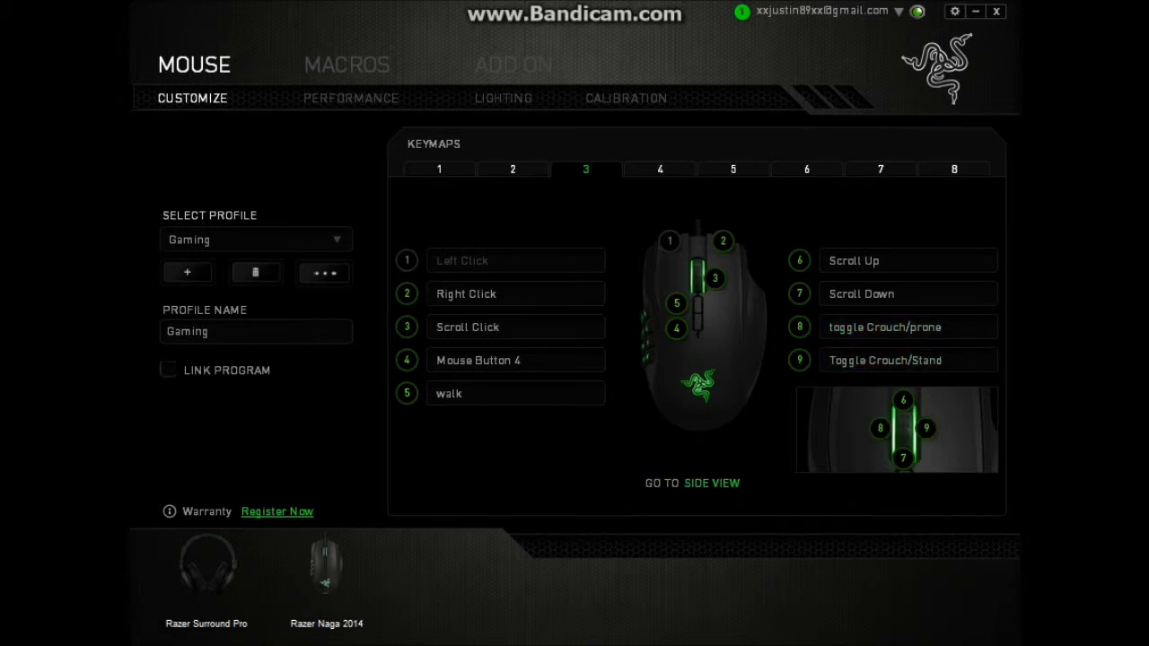
left_click(515, 393)
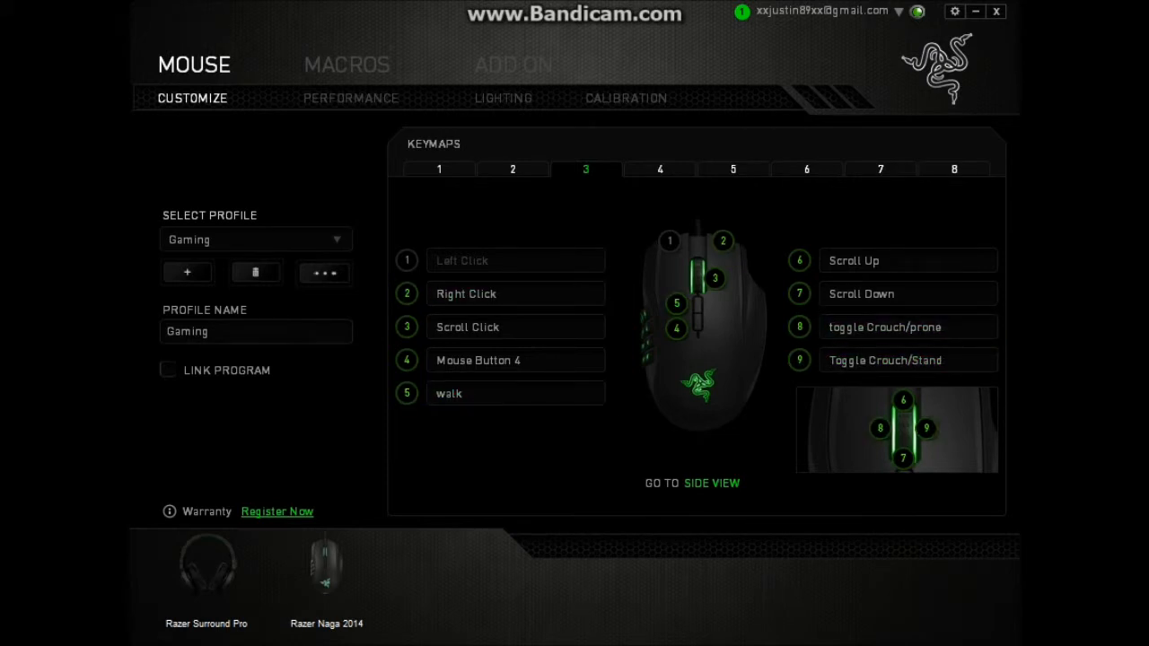
left_click(908, 326)
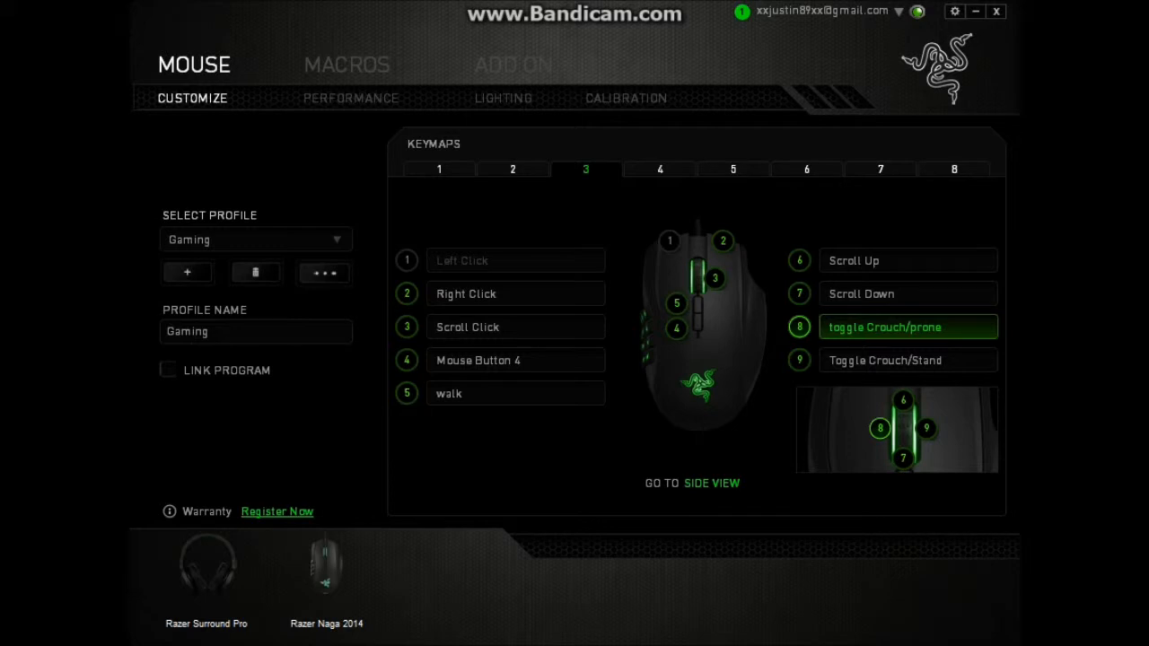
left_click(908, 359)
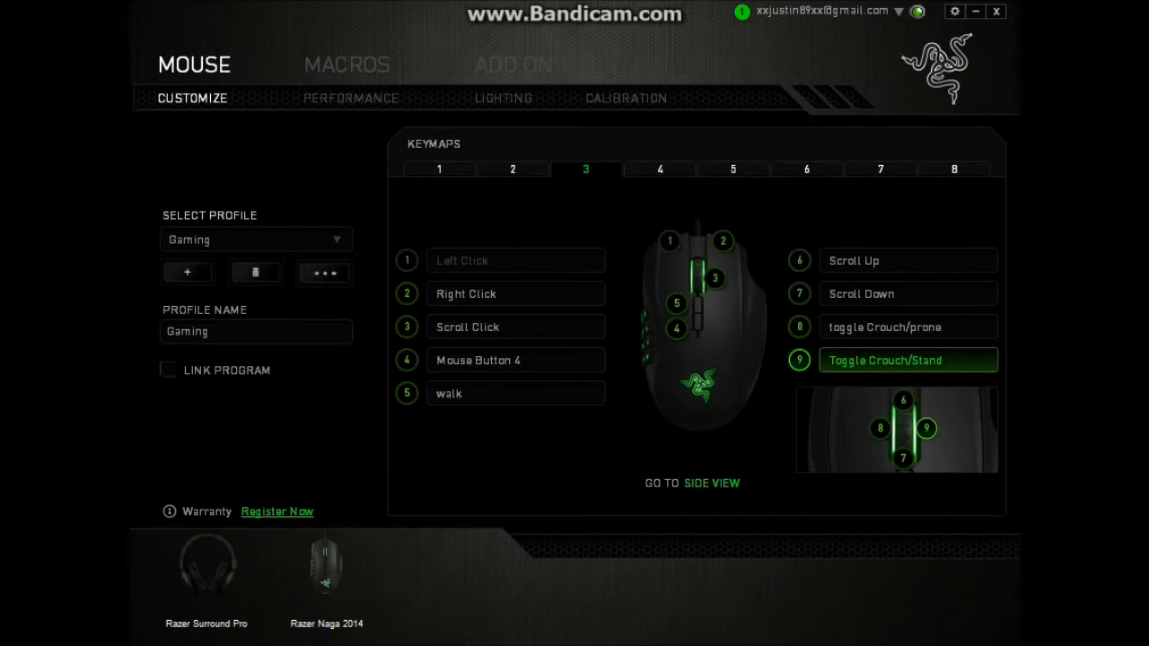
left_click(908, 327)
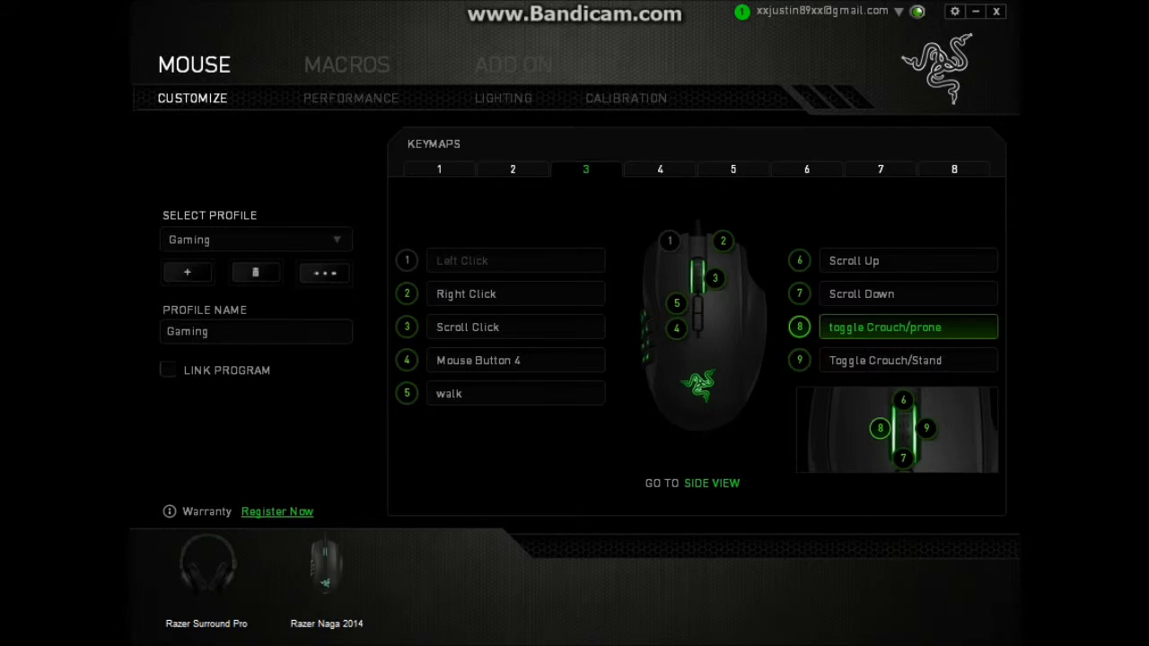
left_click(908, 359)
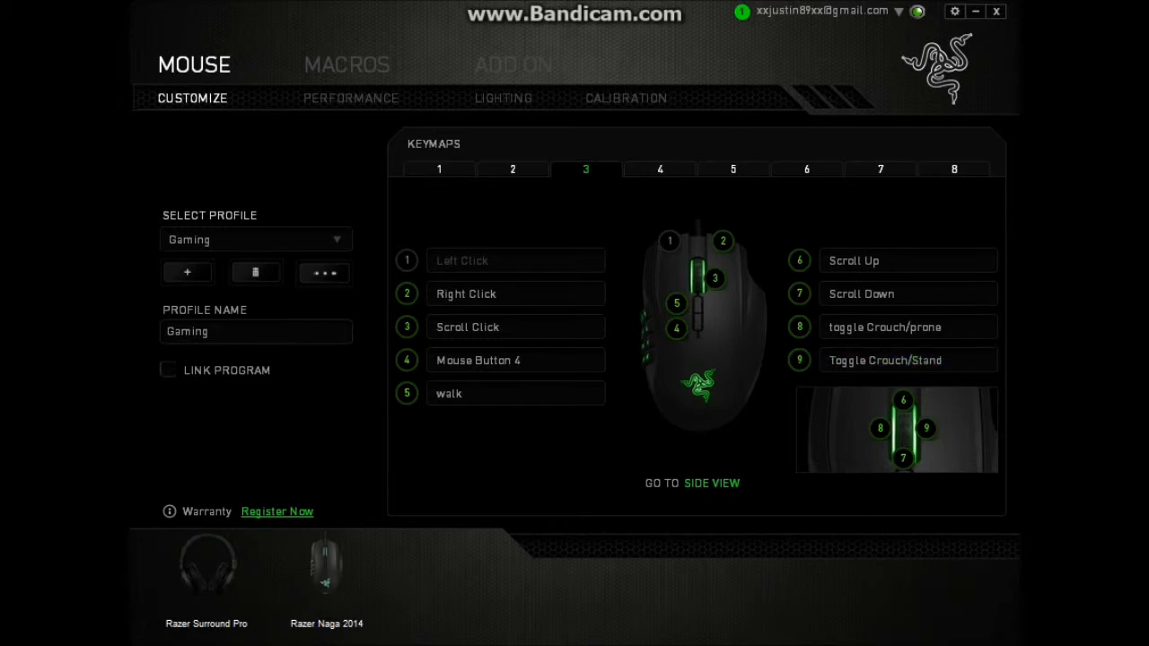
left_click(907, 359)
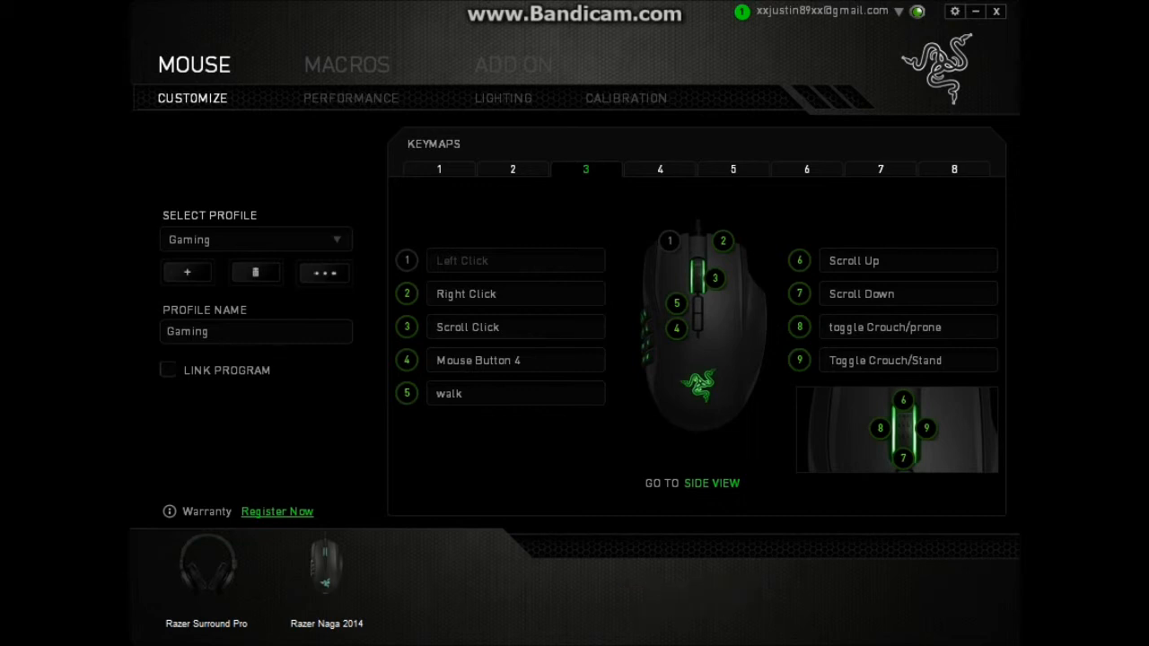
left_click(909, 359)
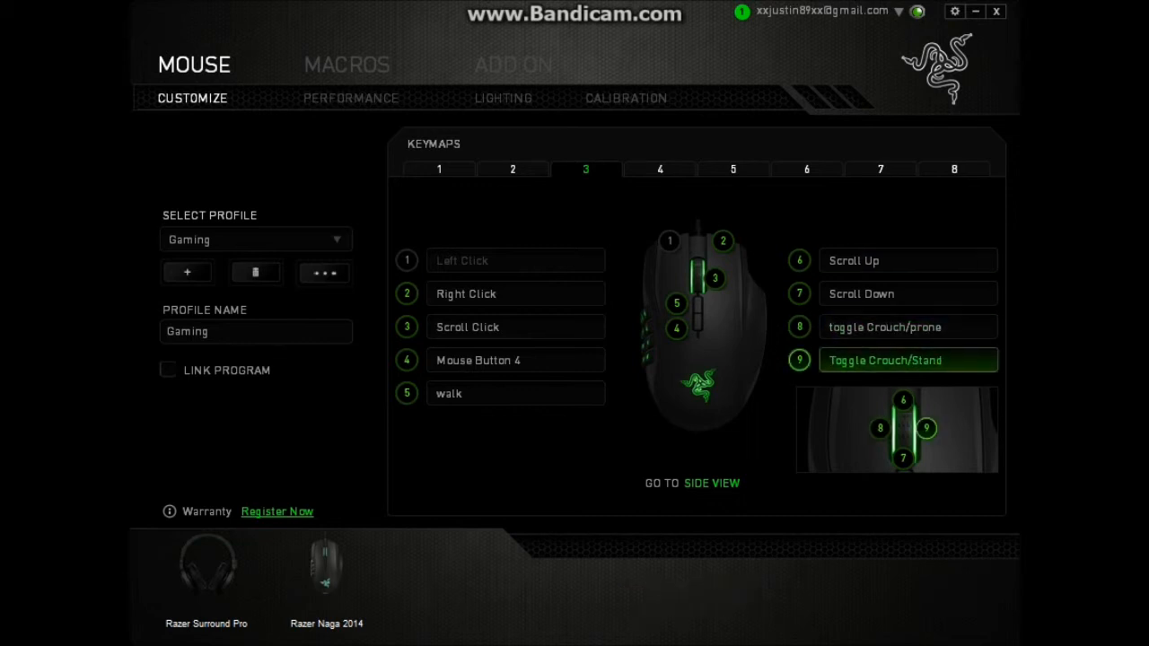